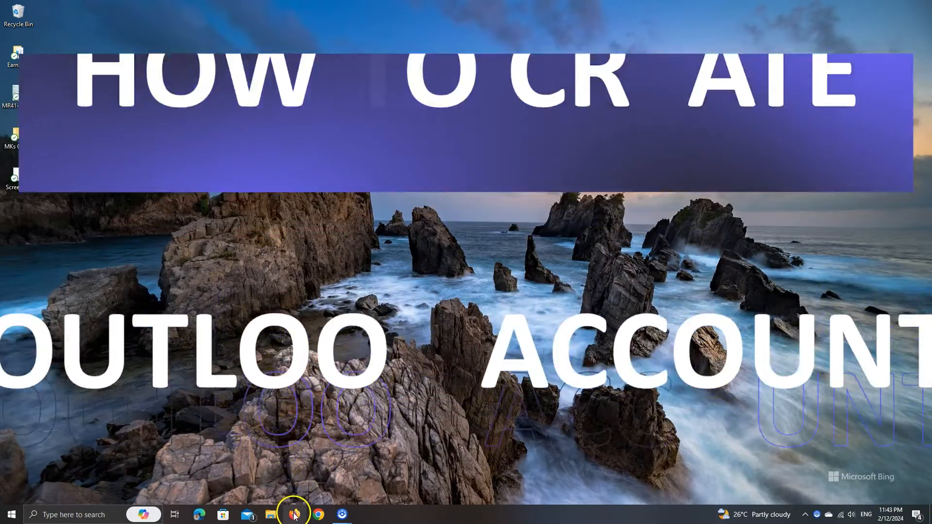
Step: Launch Firefox from the taskbar and head to outlook.com via the address bar
left_click(293, 514)
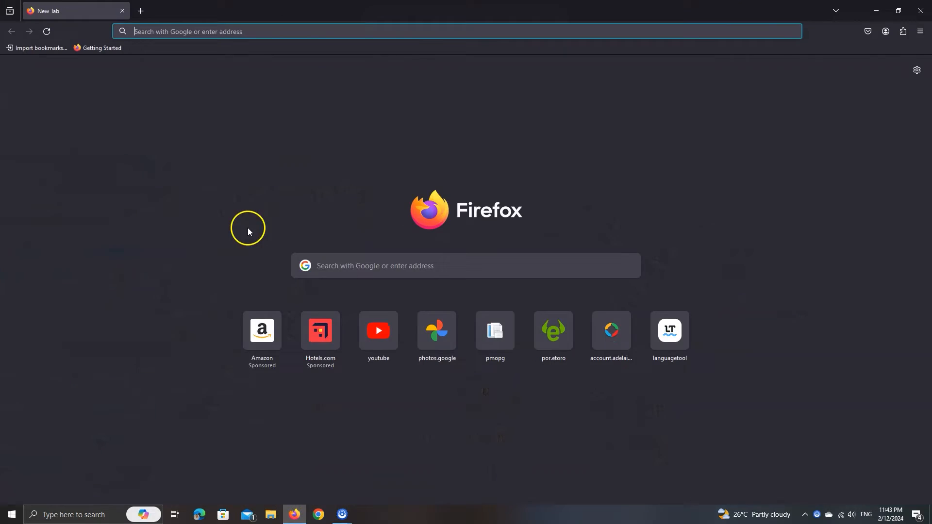
type("ou")
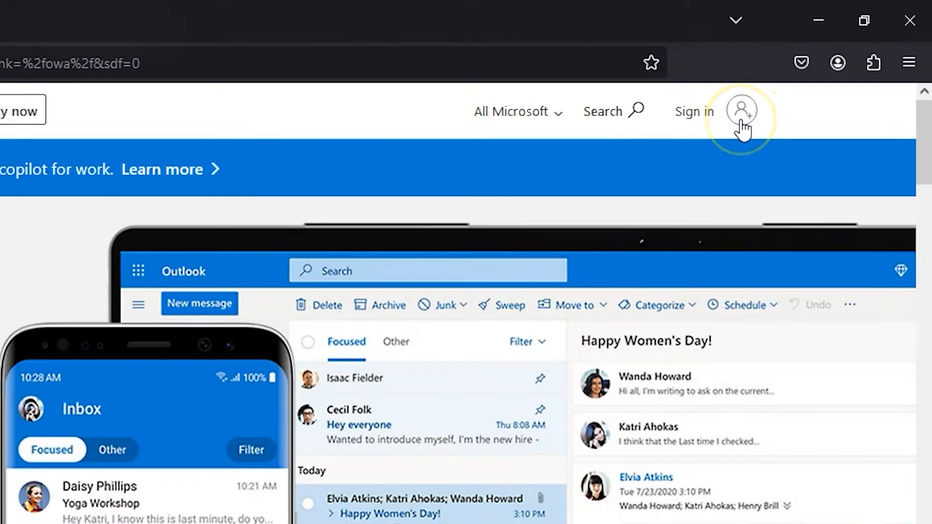
Step: Go to the Outlook sign-in page and choose 'Create one!' to start a new account
left_click(741, 109)
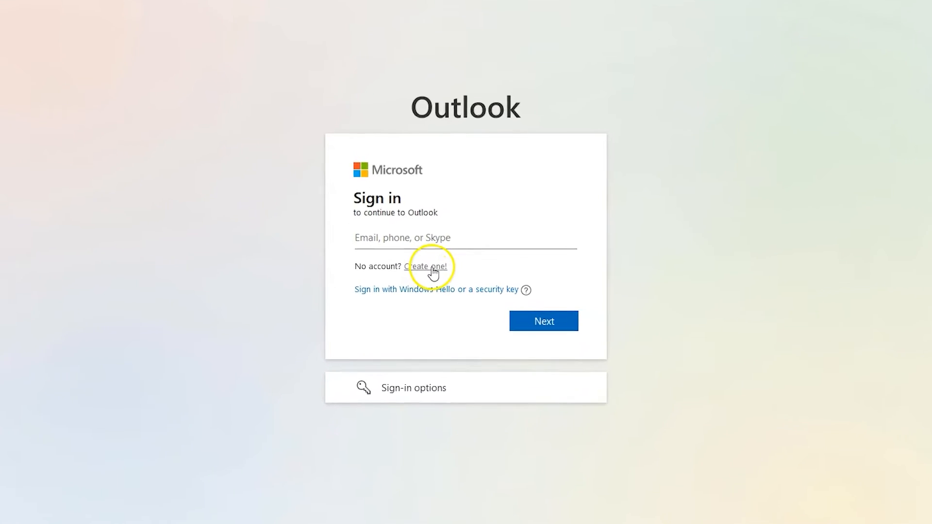
left_click(428, 266)
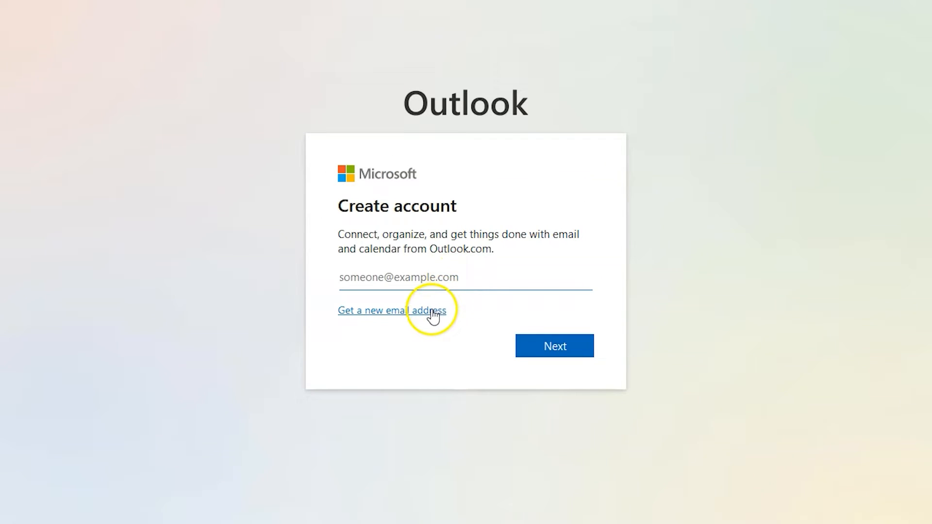
Step: Request a new outlook.com address, switching to 'mksgui...' after the first name was taken
left_click(391, 309)
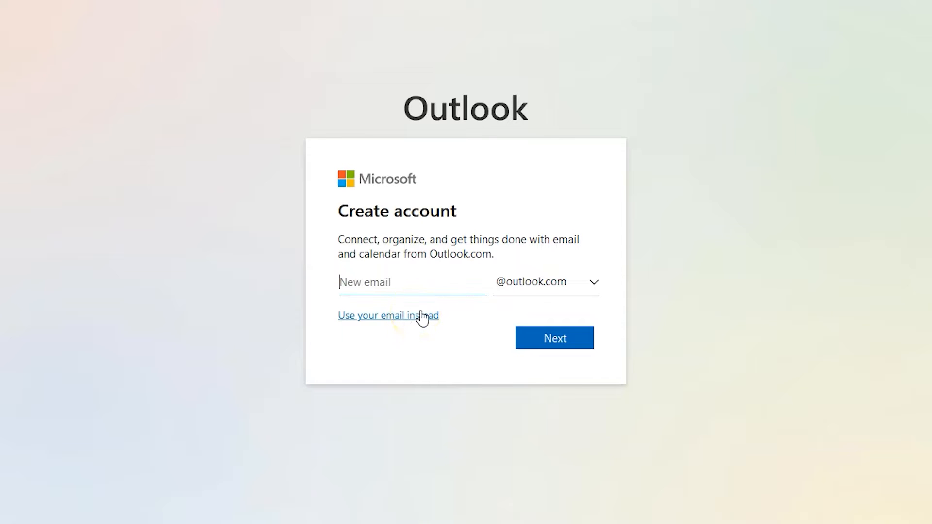
left_click(592, 283)
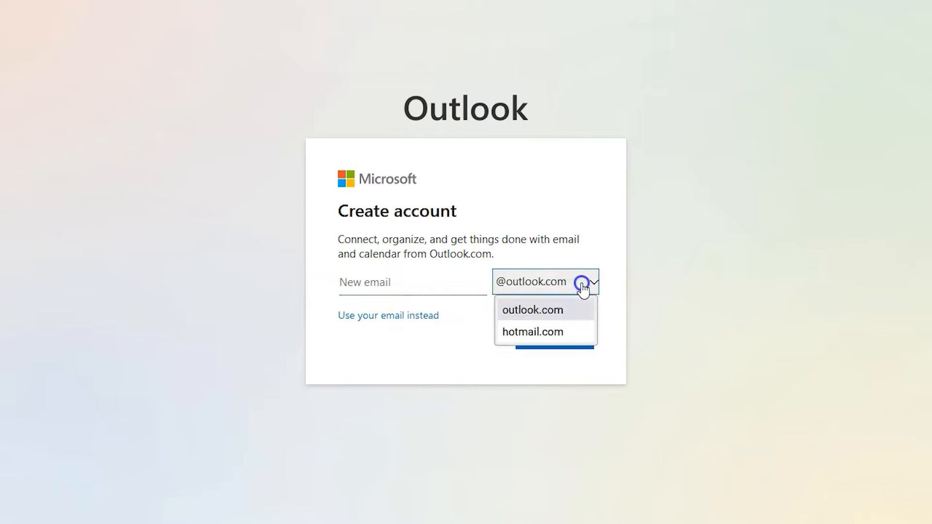
mouse_move(568, 312)
type("sunil")
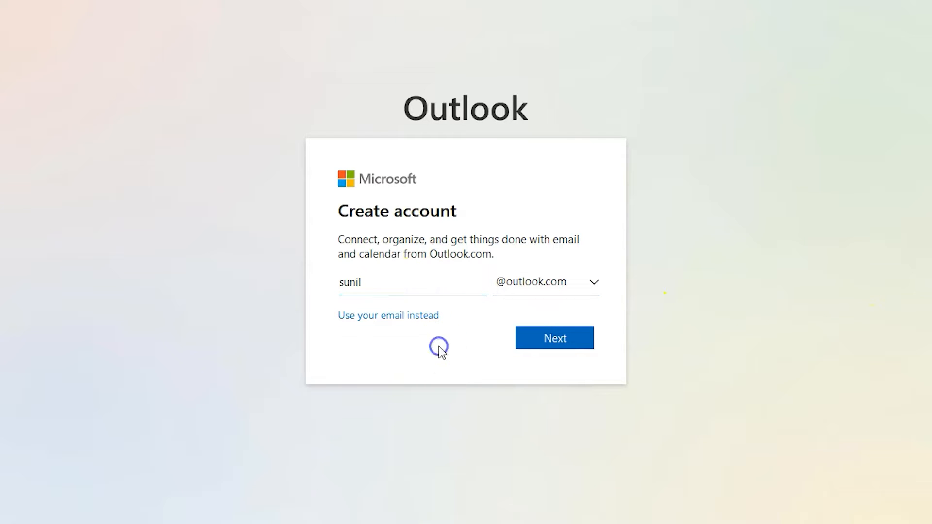
left_click(553, 338)
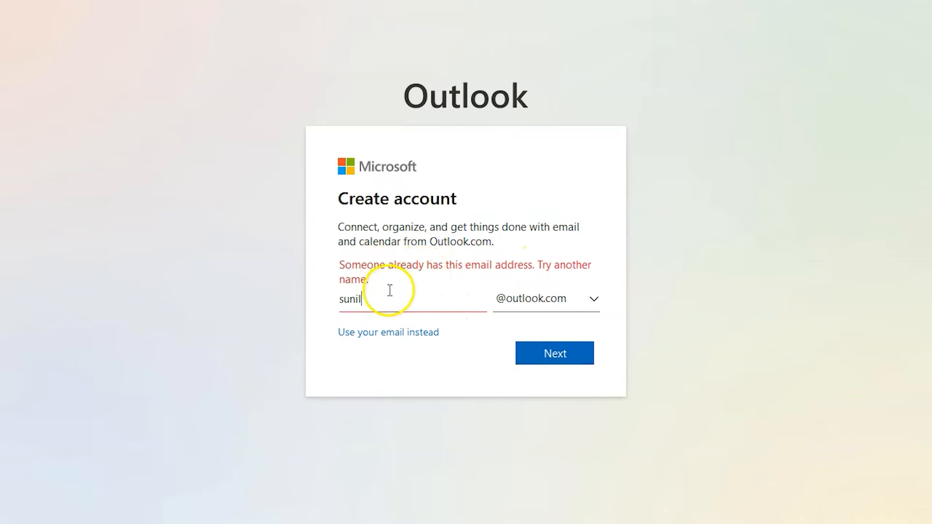
type("mksgui")
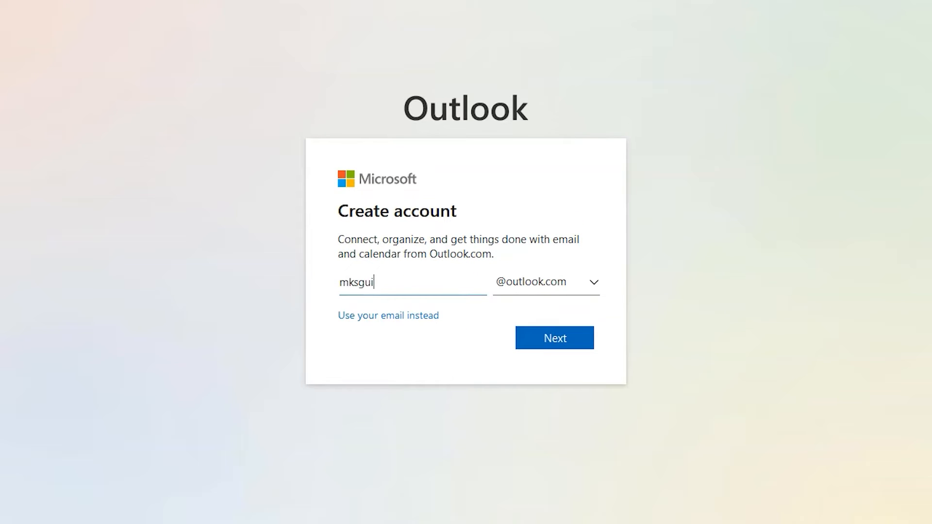
left_click(552, 338)
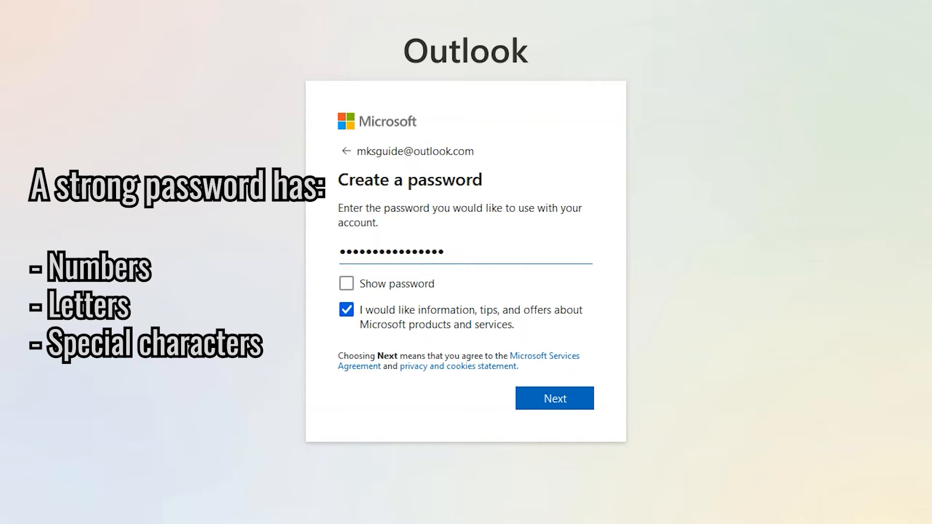
Step: Reveal the entered password to verify it and submit it
left_click(347, 283)
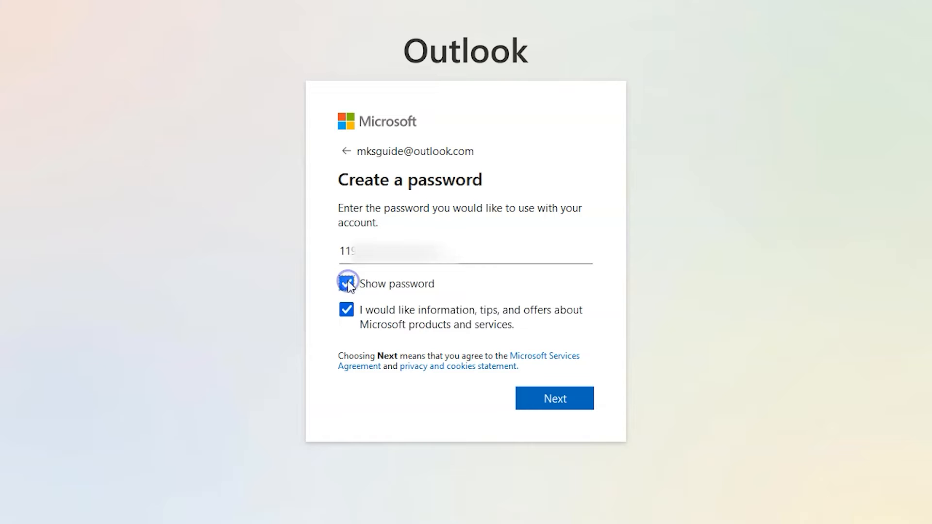
left_click(553, 398)
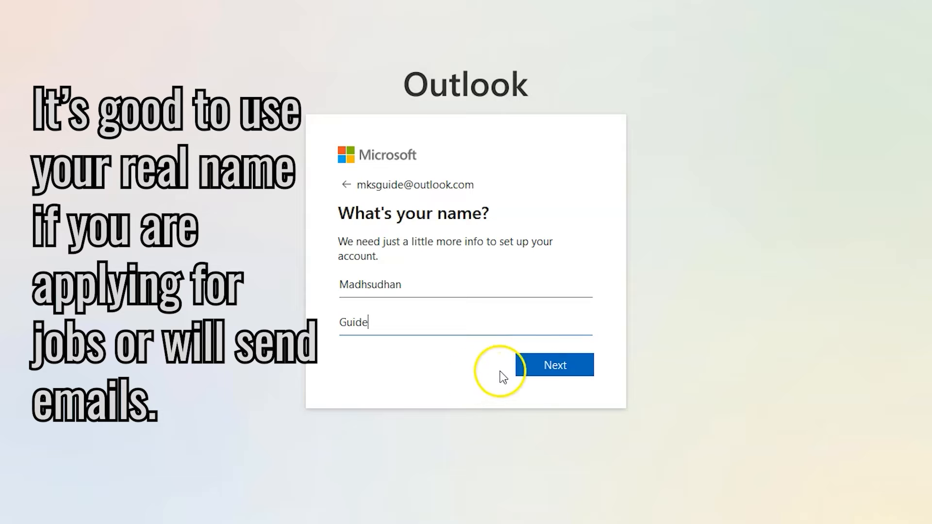
left_click(553, 364)
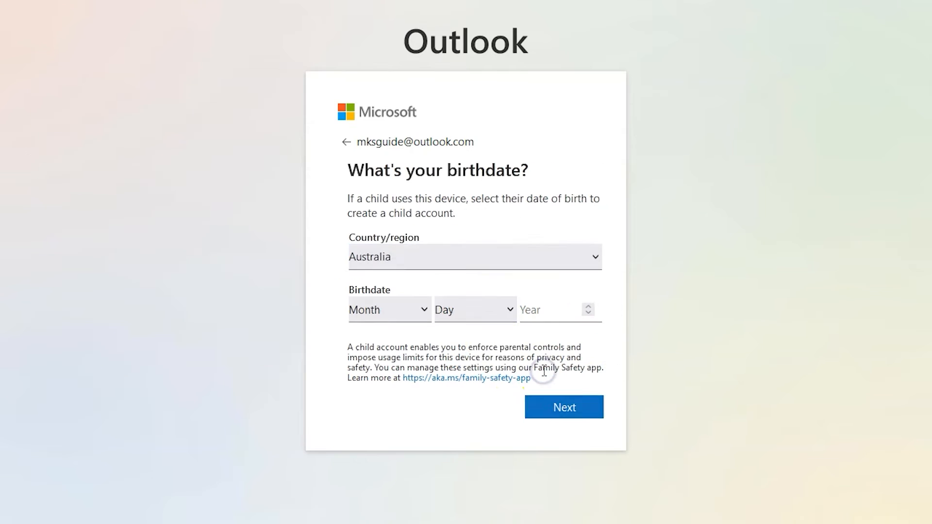
left_click(474, 256)
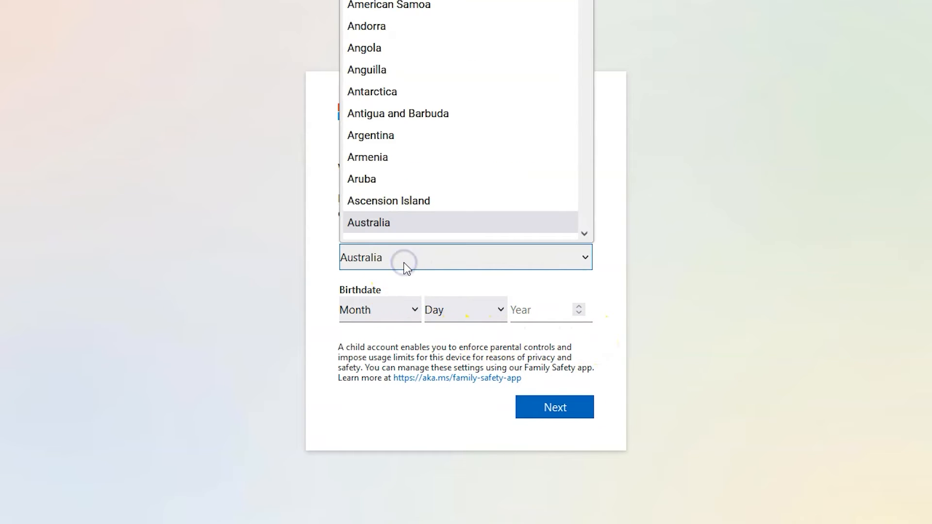
left_click(379, 310)
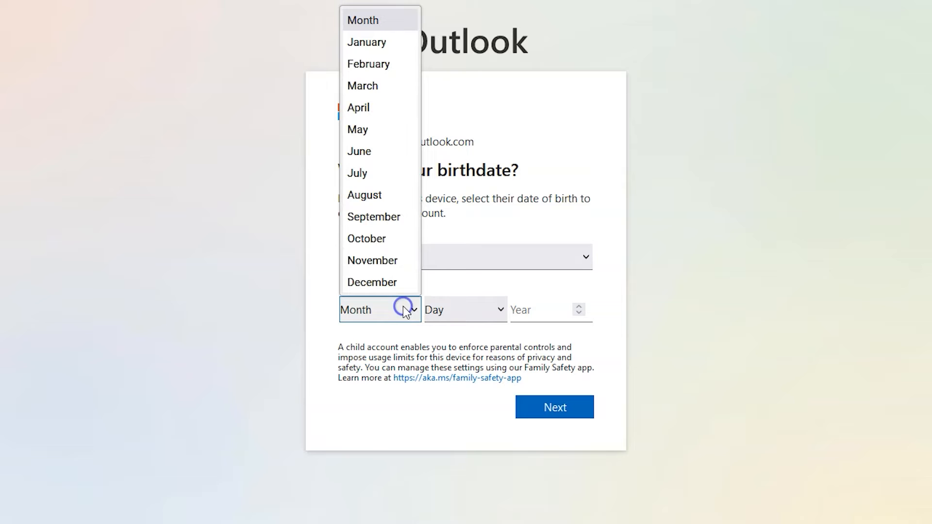
left_click(359, 152)
type("1995")
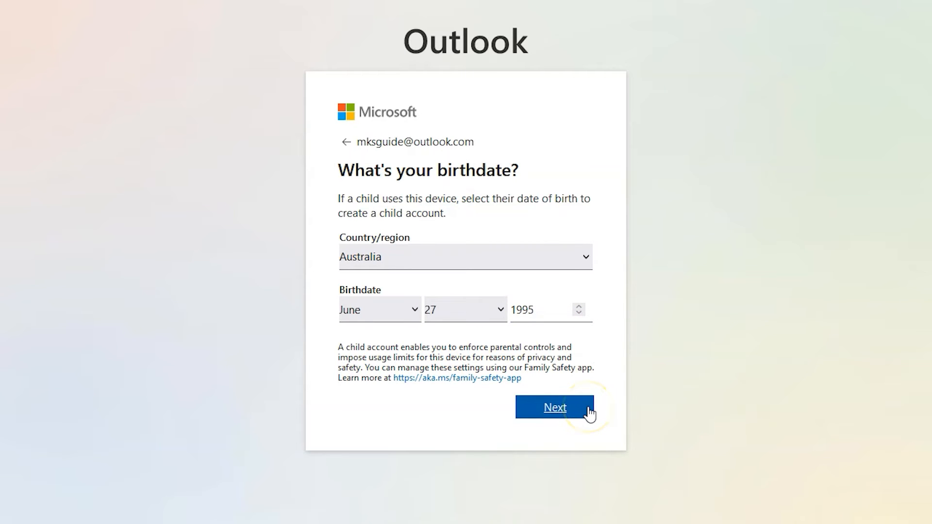
left_click(554, 407)
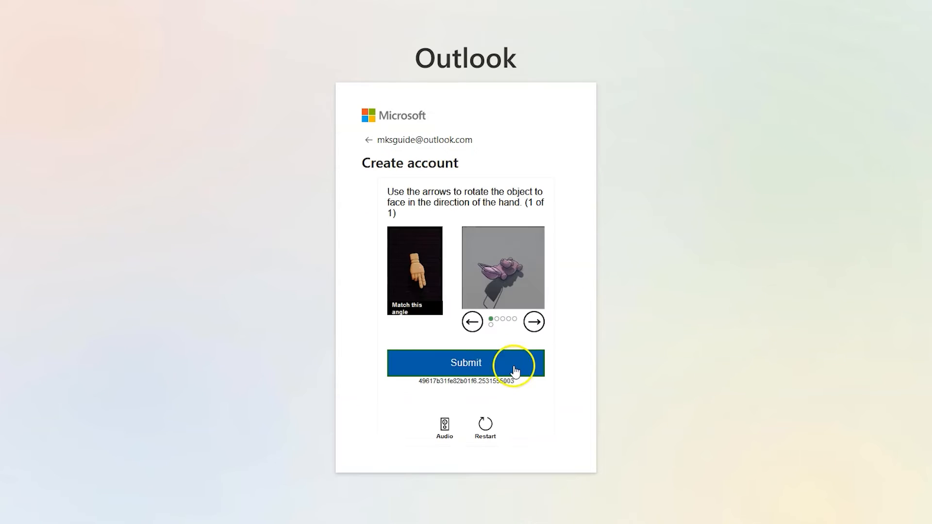
mouse_move(595, 335)
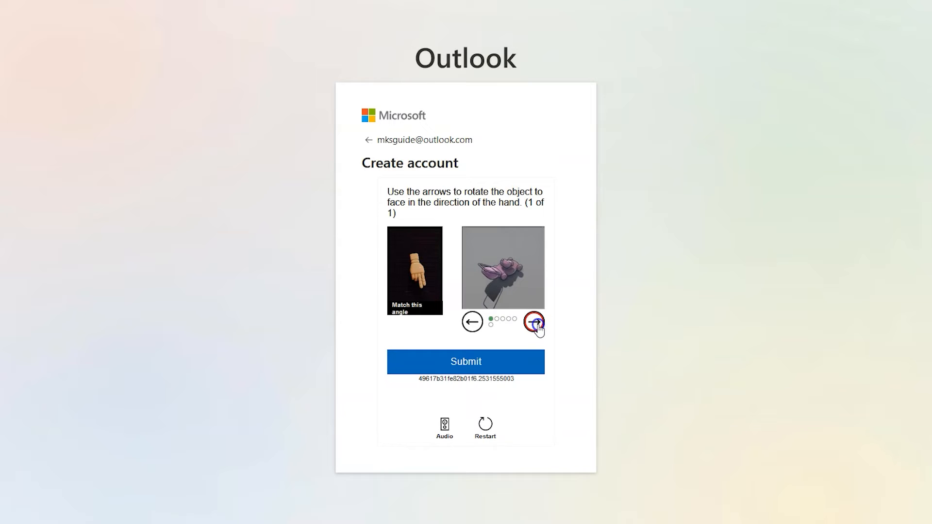
Step: Rotate the puzzle object to match the hand's direction to pass verification
left_click(533, 322)
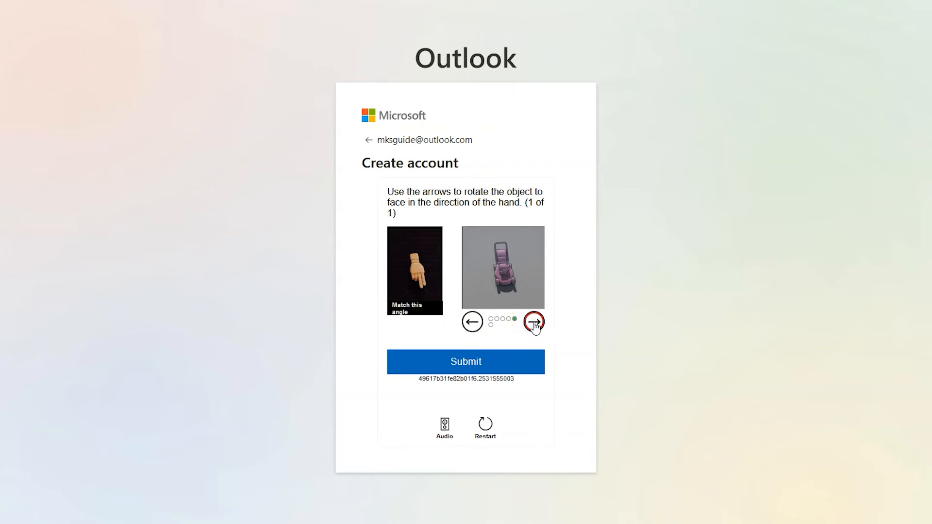
left_click(465, 361)
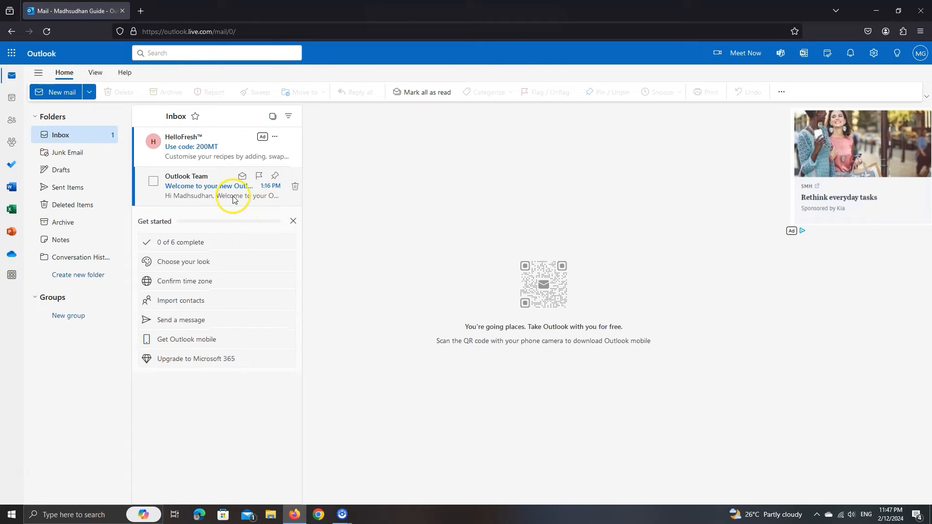
Step: Read the Outlook Team welcome email and its getting-started checklist in the new inbox
left_click(208, 186)
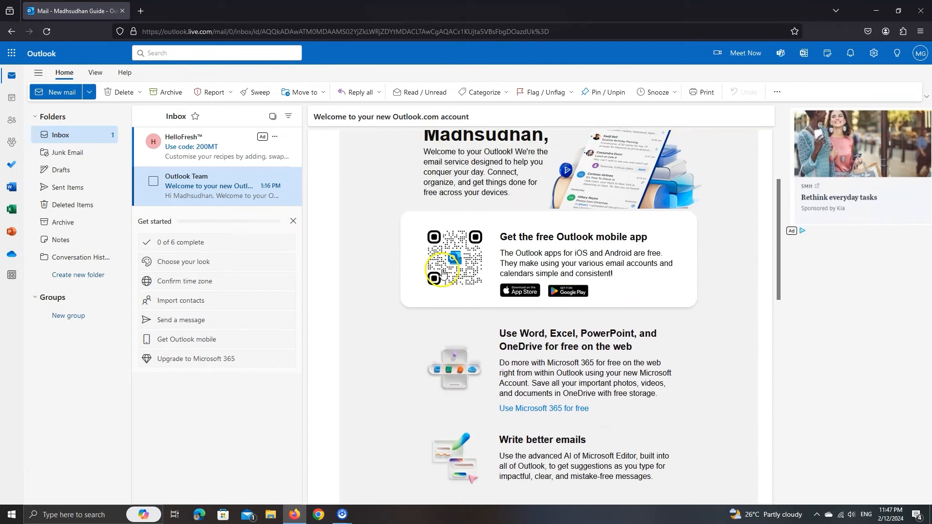
scroll("down", 3)
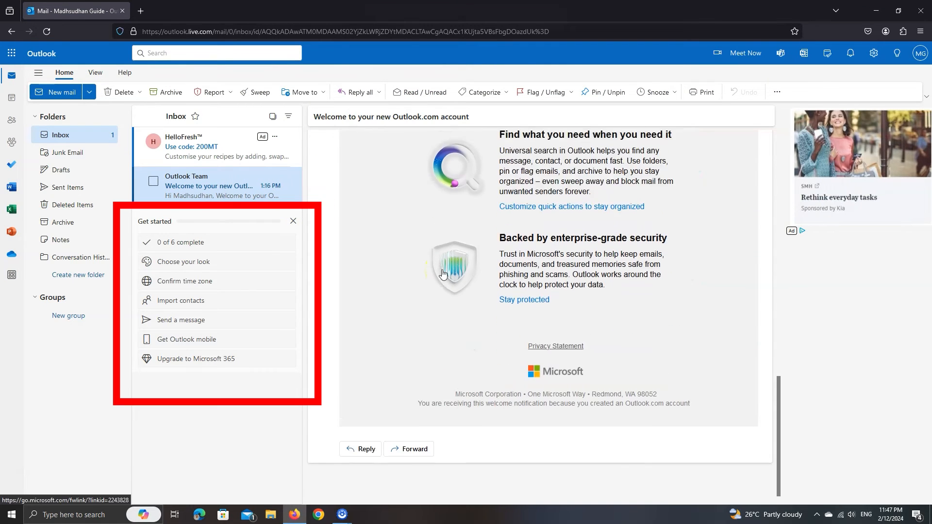
left_click(208, 190)
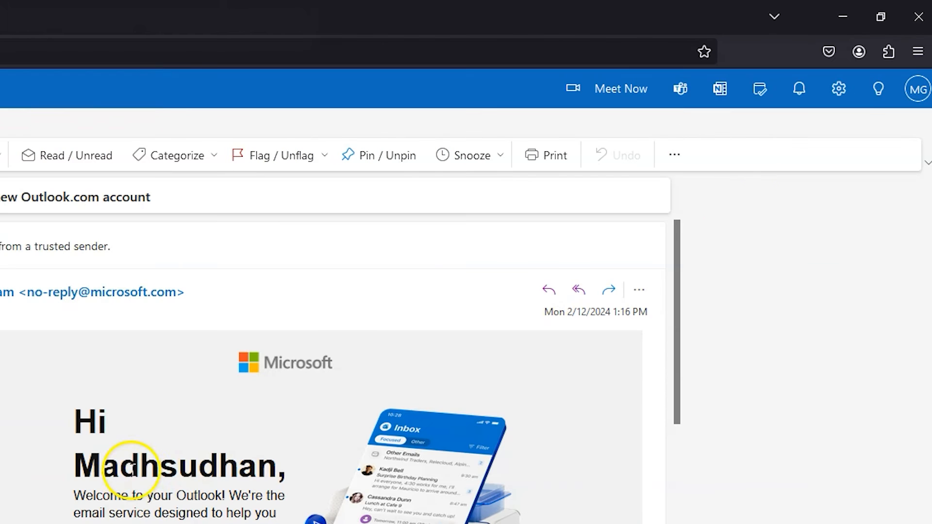
left_click(918, 89)
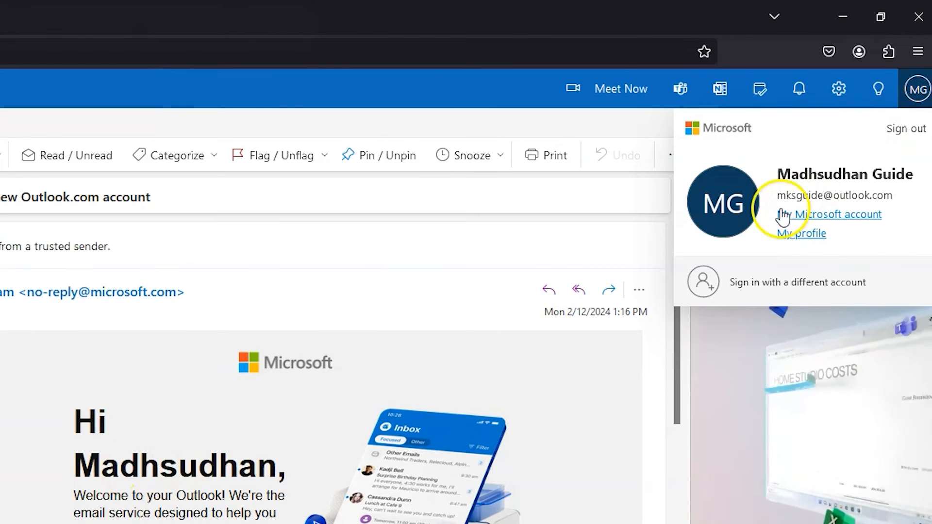
mouse_move(678, 249)
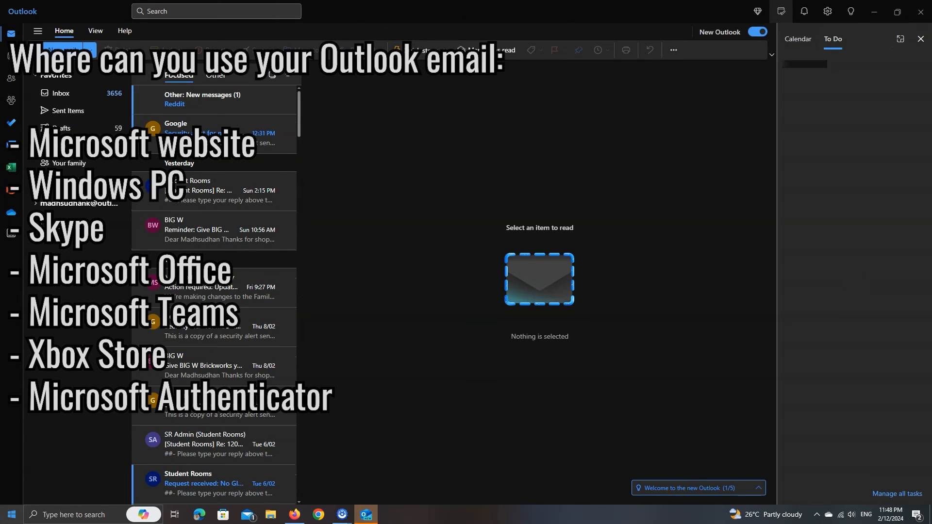
left_click(10, 515)
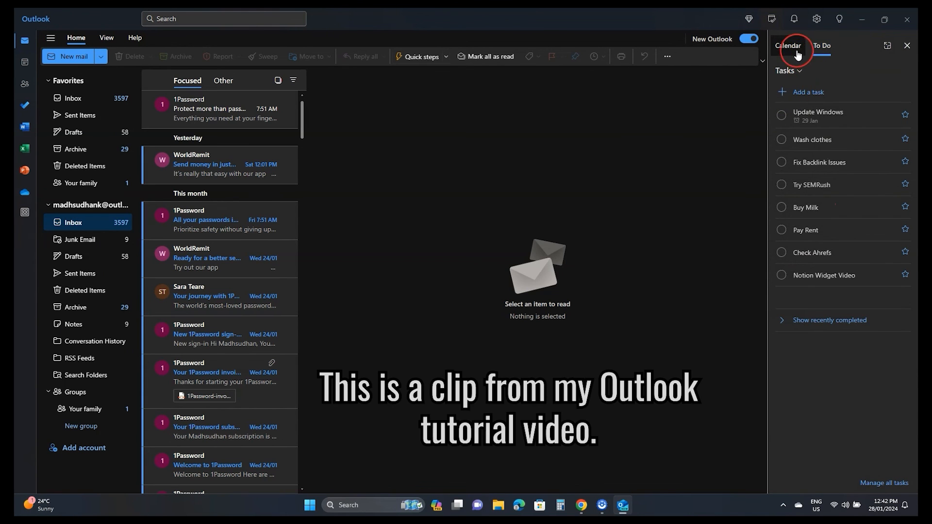
left_click(789, 46)
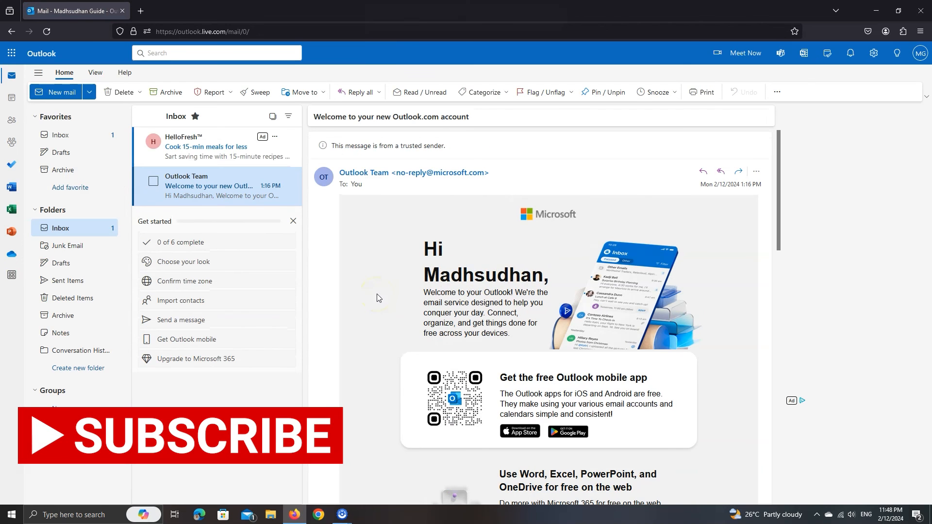
mouse_move(865, 101)
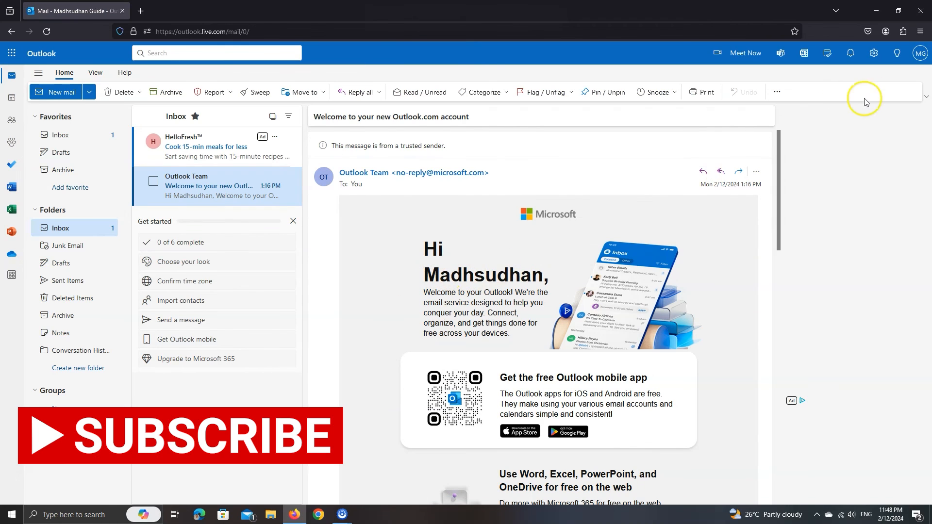